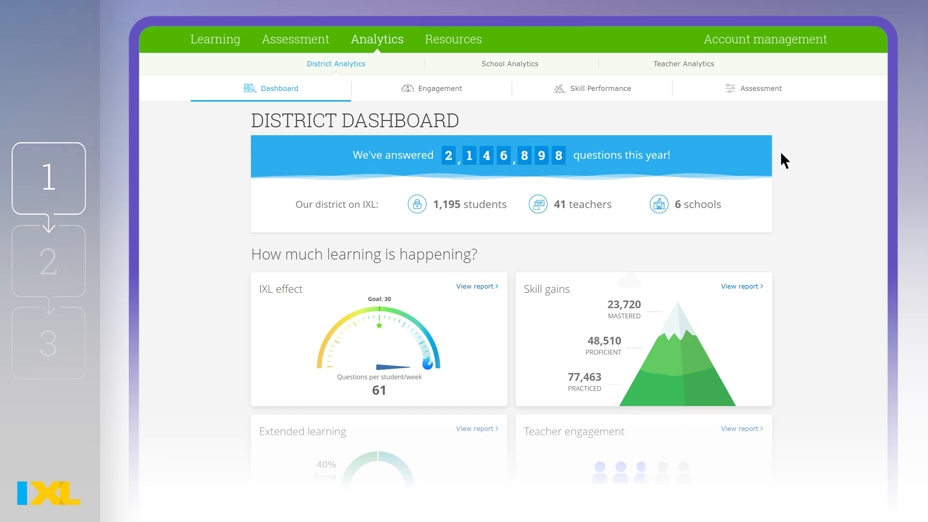
View the district Diagnostic Levels report for math and scroll through the grade-level bars
left_click(761, 88)
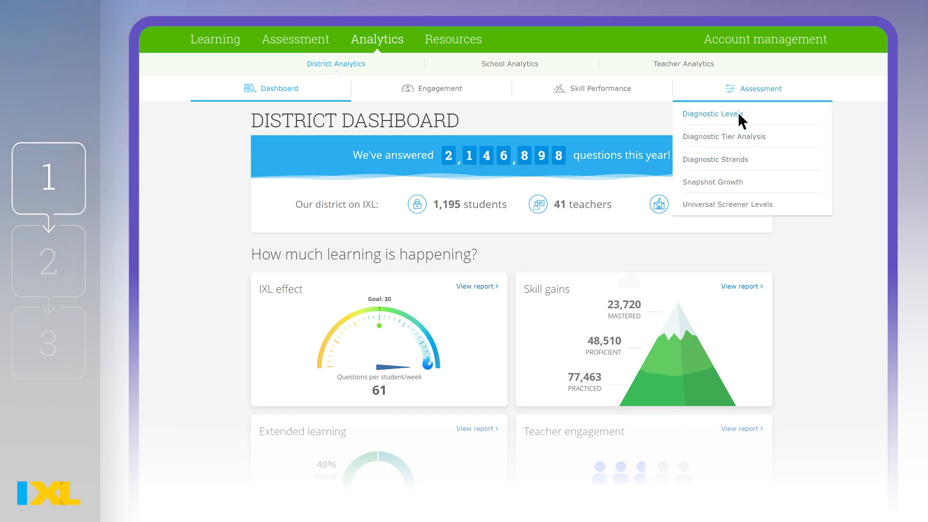
left_click(712, 114)
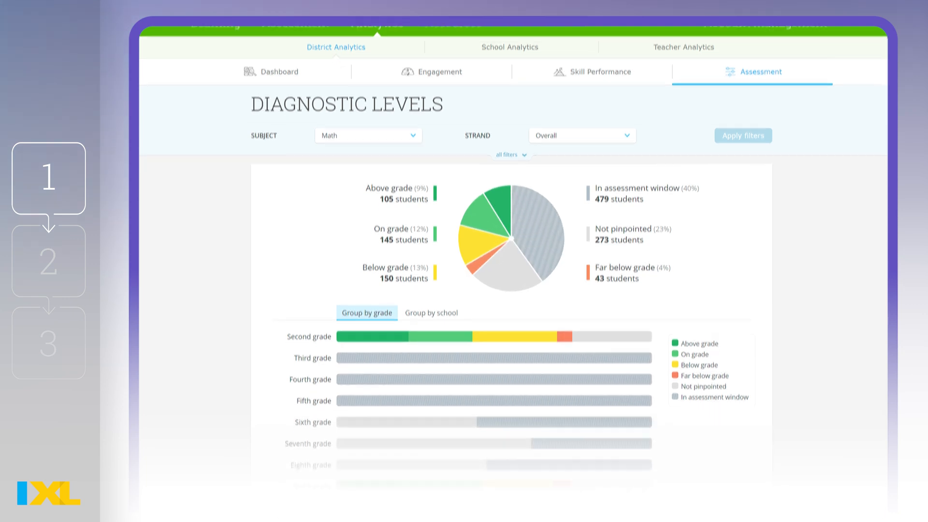
scroll("down", 3)
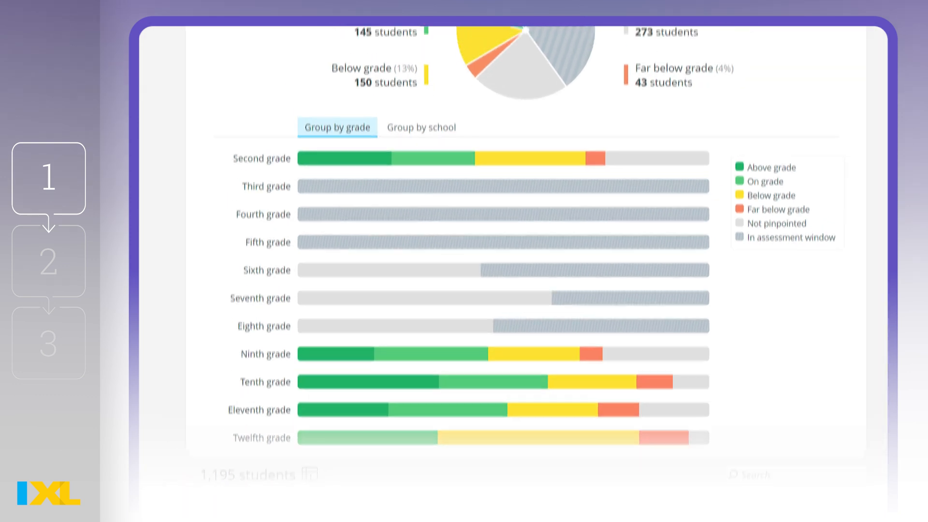
left_click(760, 88)
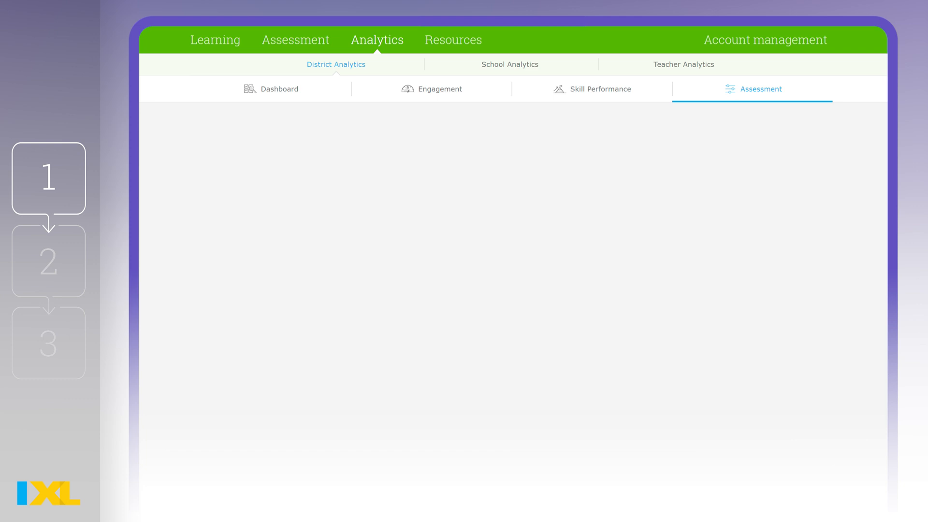
Show the Diagnostic Tier Analysis of below-grade math students broken down by school
left_click(760, 89)
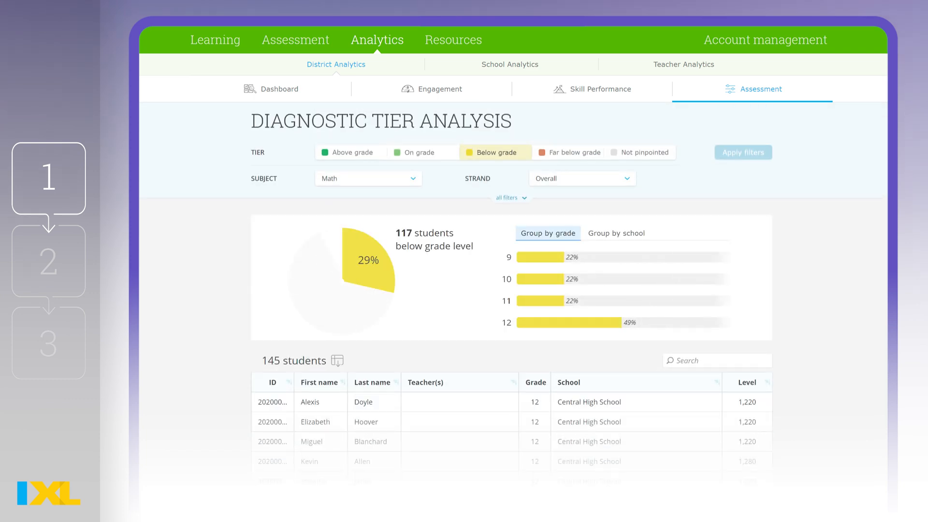
scroll("down", 3)
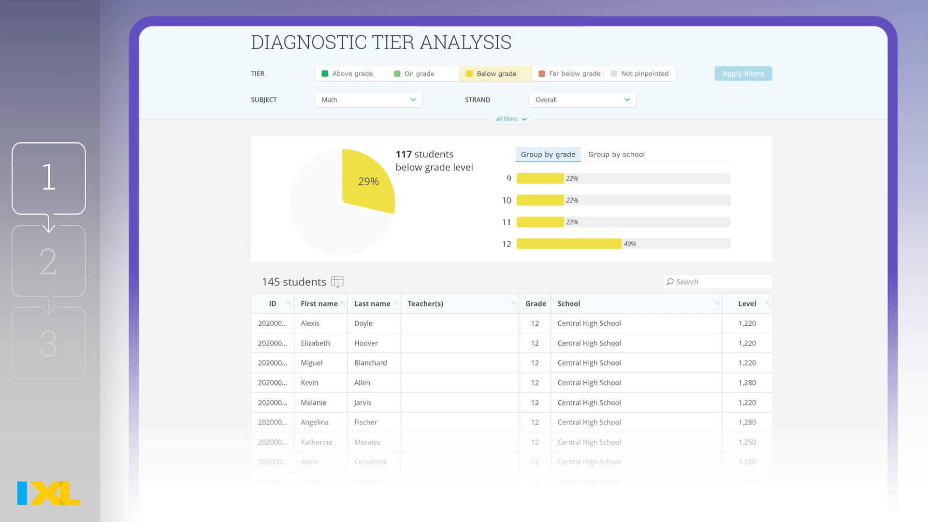
mouse_move(651, 220)
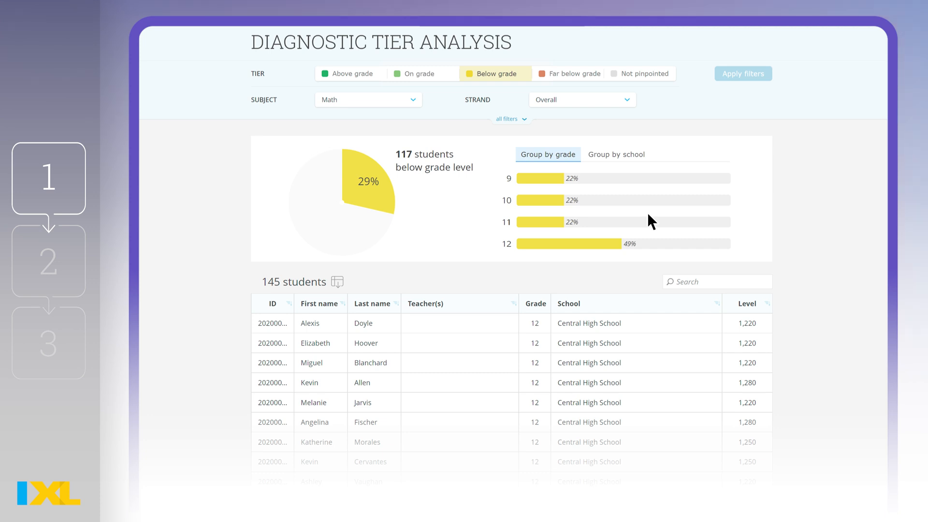
left_click(615, 154)
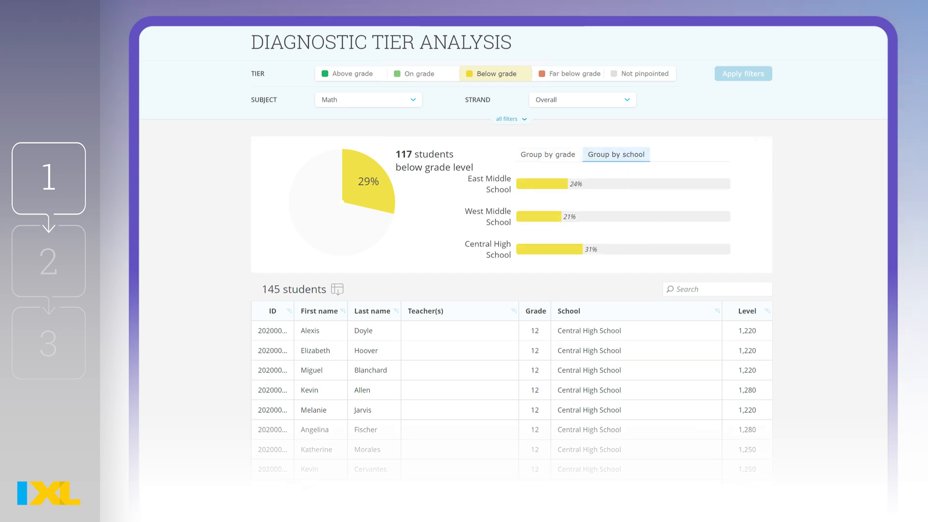
left_click(760, 88)
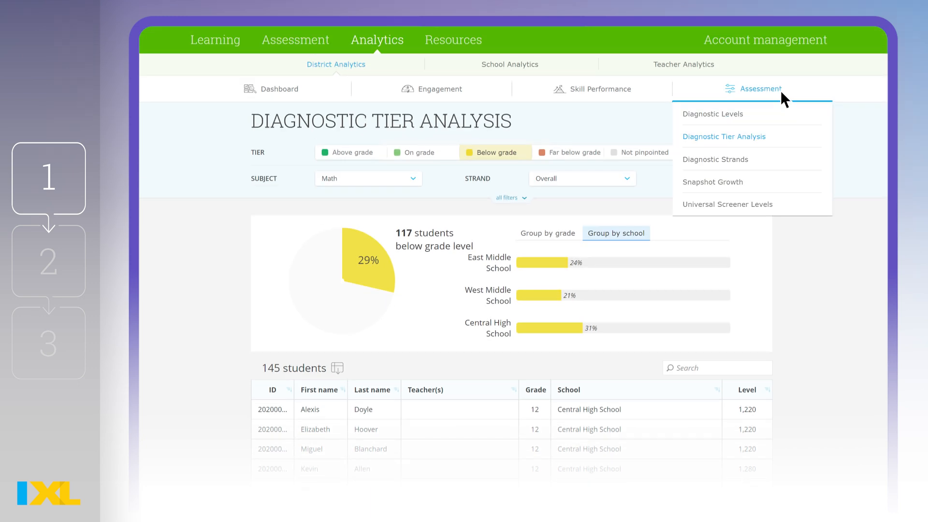
View the Diagnostic Strands report for grade 2 math, then return to Diagnostic Levels
left_click(715, 160)
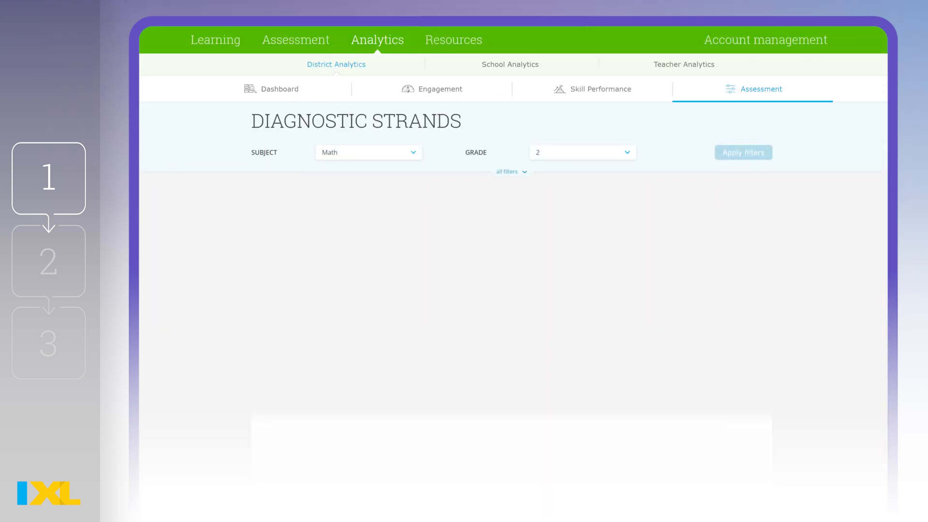
left_click(742, 152)
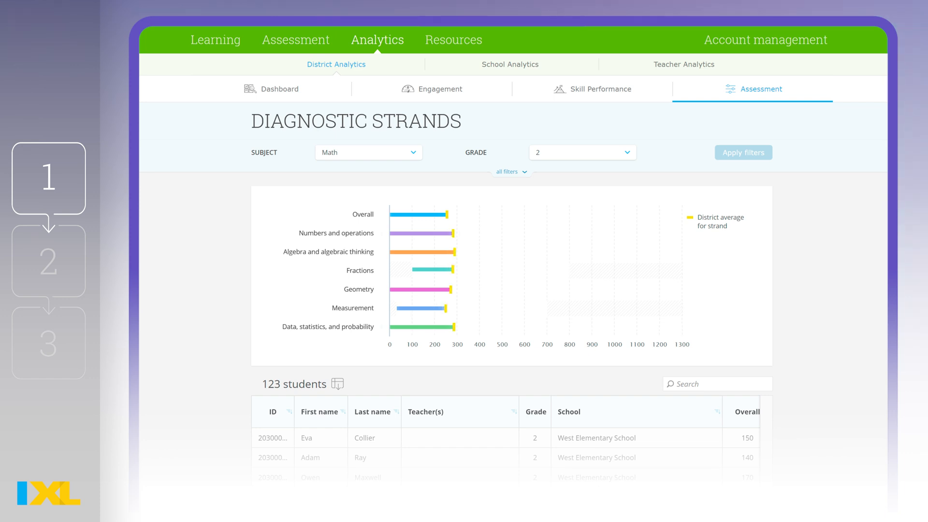
left_click(761, 88)
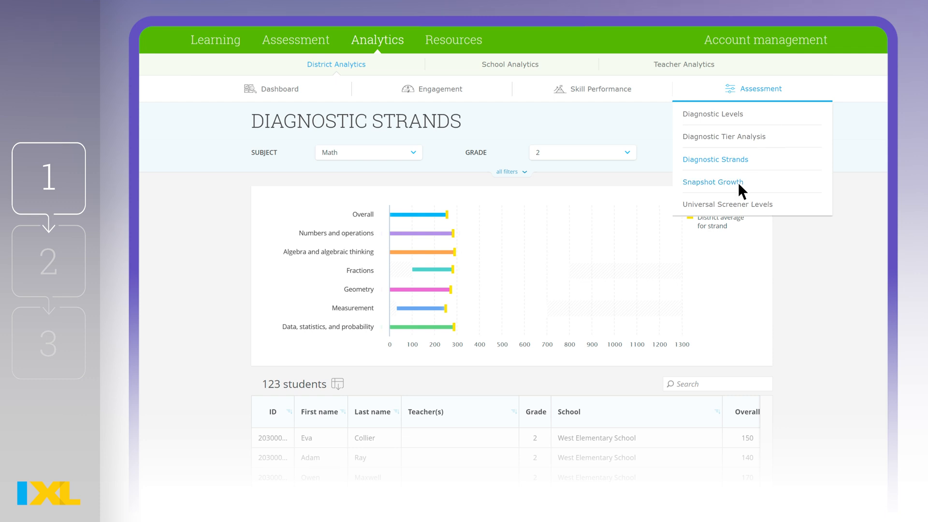
left_click(712, 182)
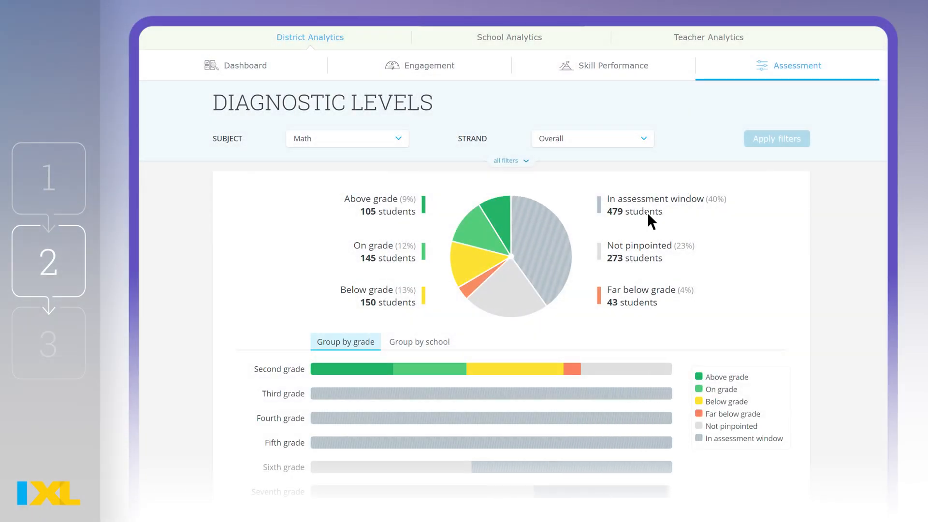
Filter Diagnostic Levels to grades 7–12 at Central High School and West Middle School
left_click(505, 161)
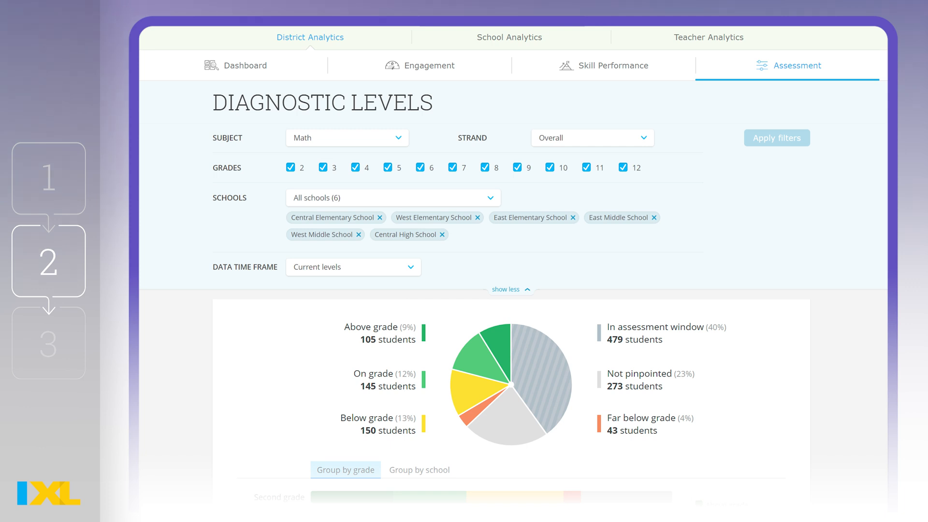
left_click(345, 137)
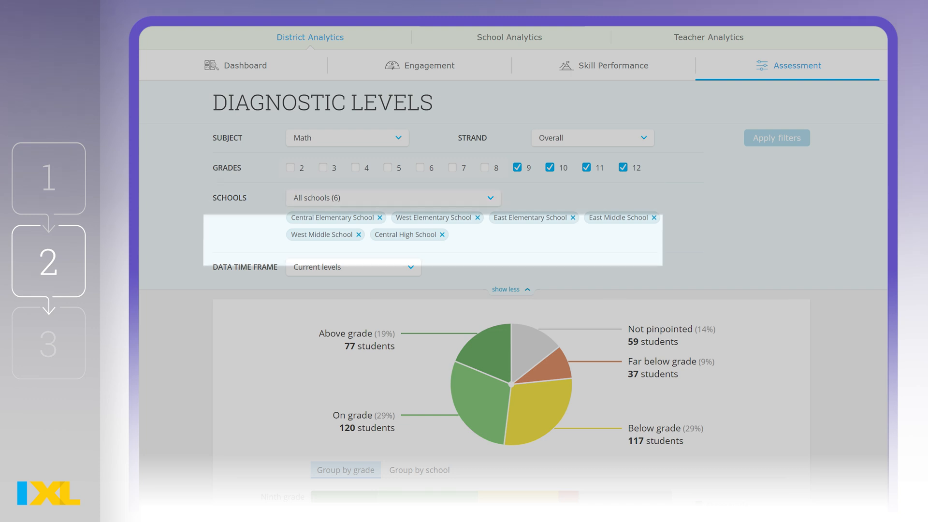
left_click(352, 267)
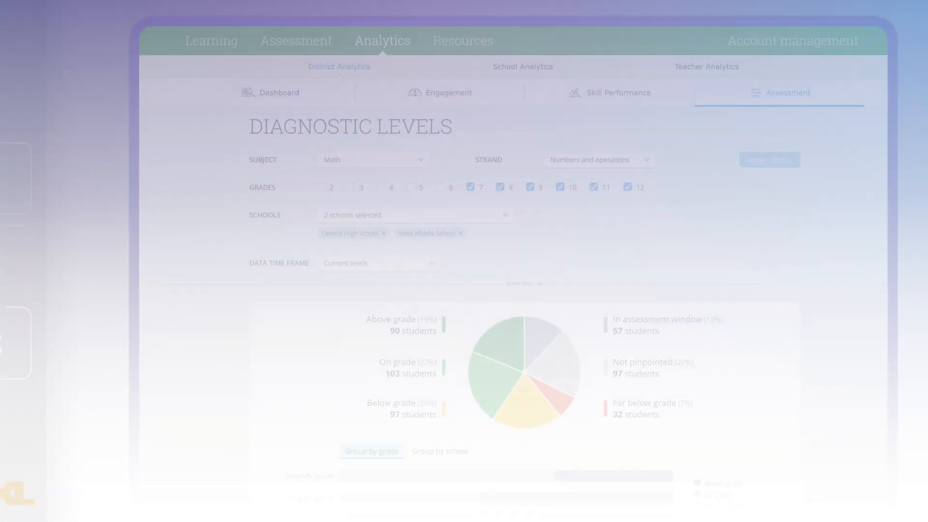
Group the filtered level results by school and scroll to the 476-student table
scroll("down", 3)
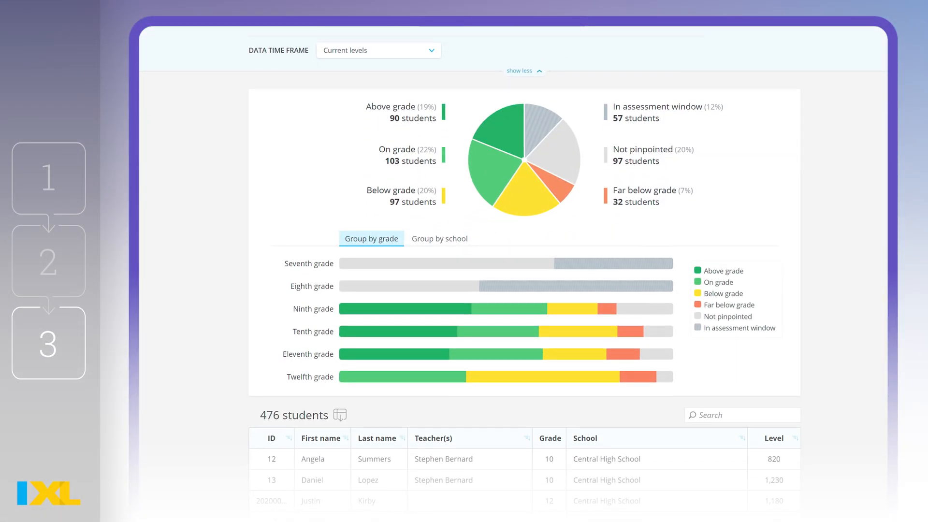
left_click(523, 71)
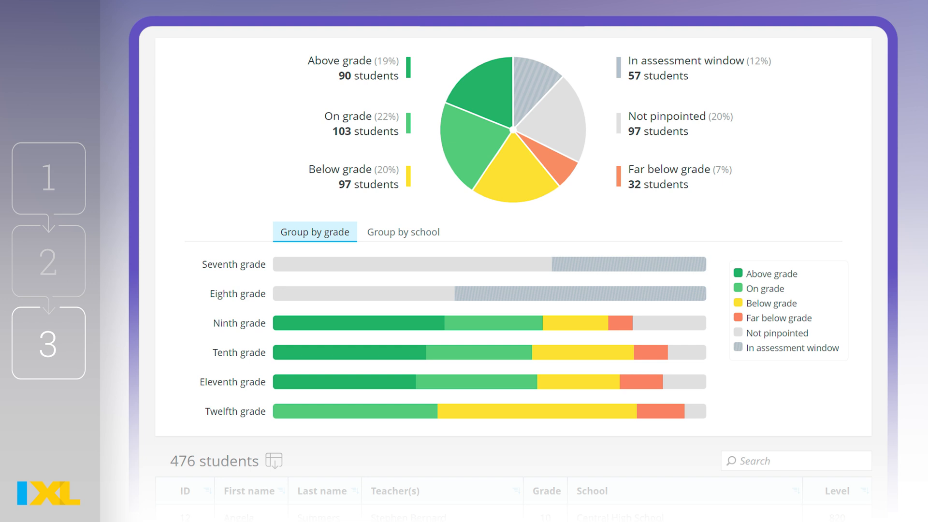
mouse_move(683, 343)
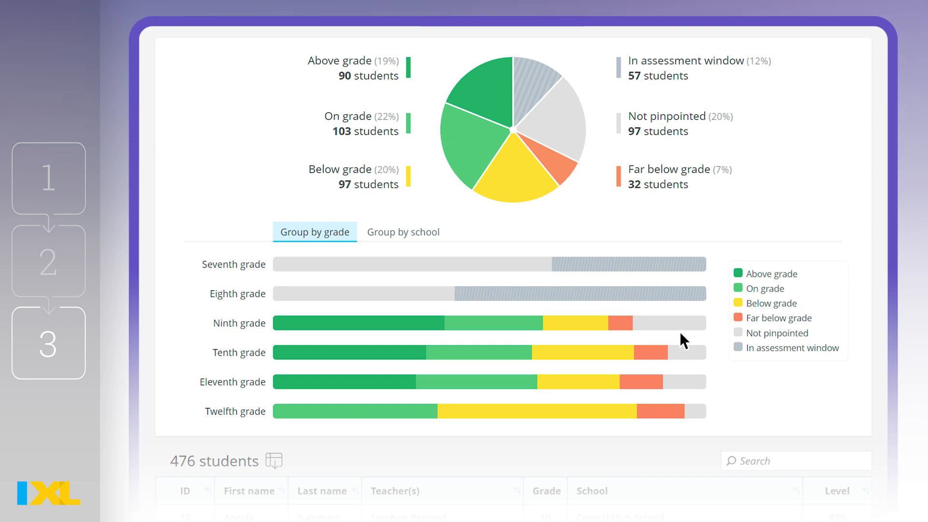
left_click(403, 231)
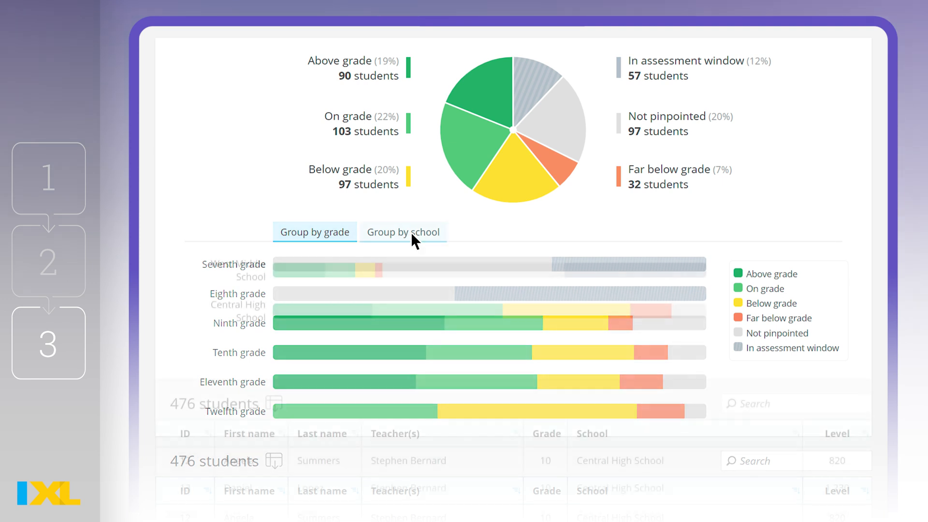
left_click(402, 231)
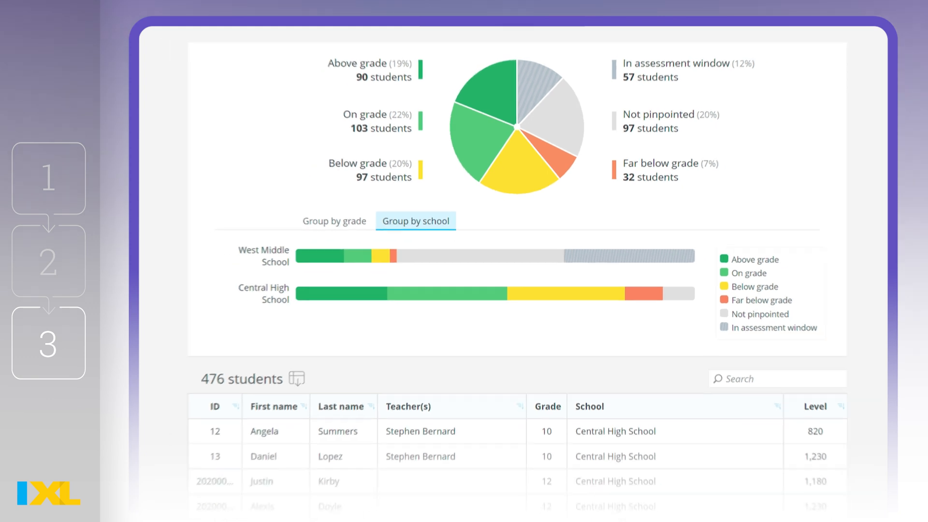
scroll("down", 3)
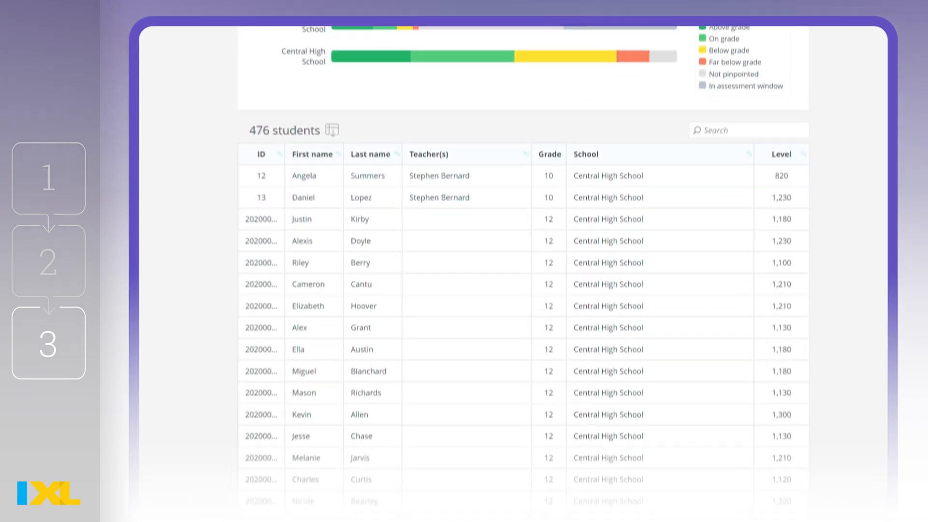